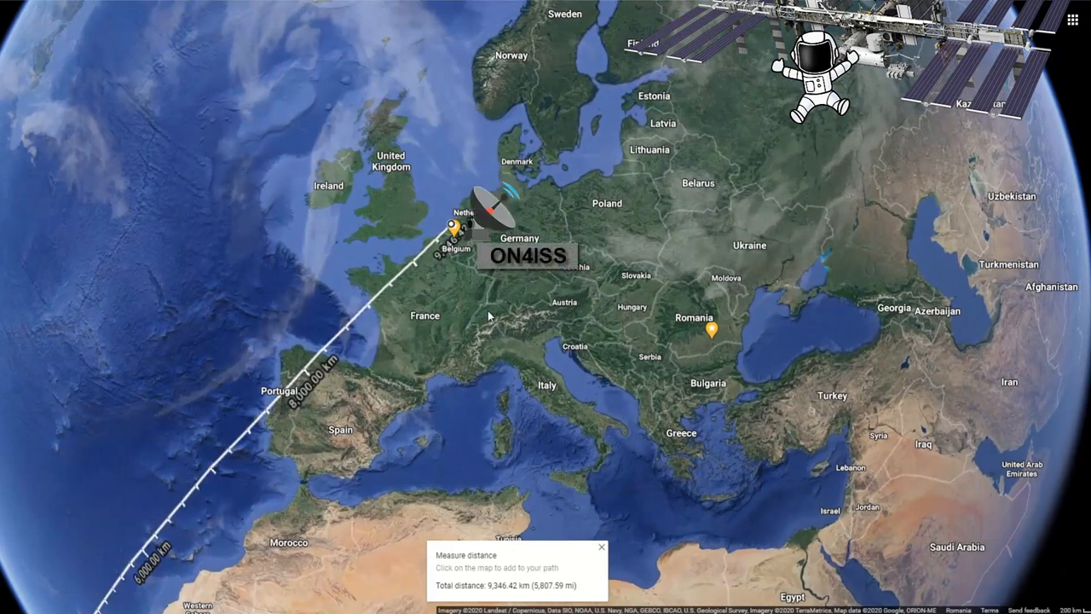
mouse_move(581, 326)
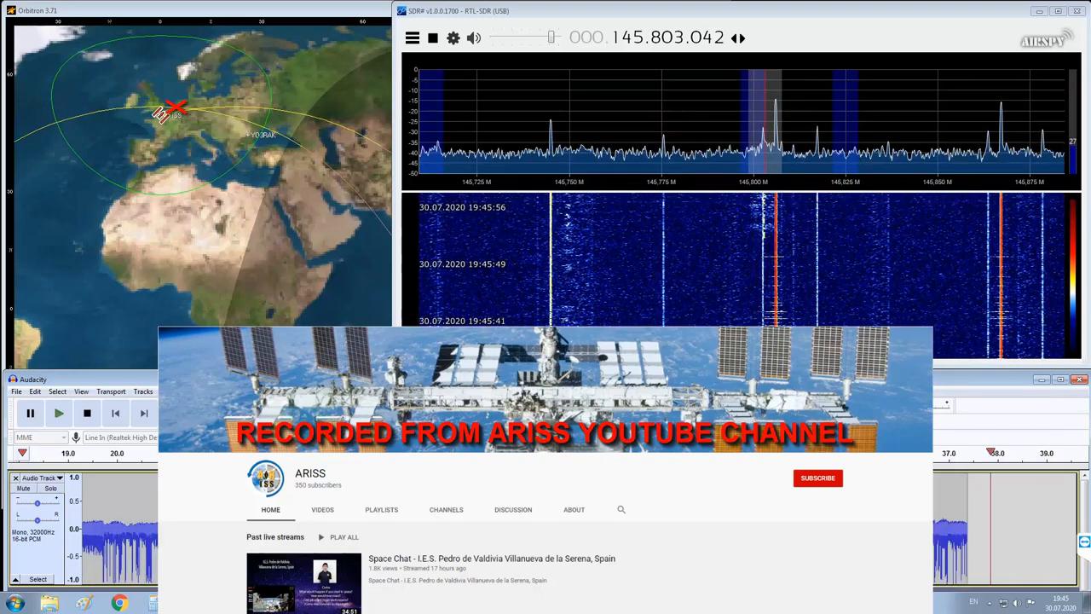
mouse_move(788, 232)
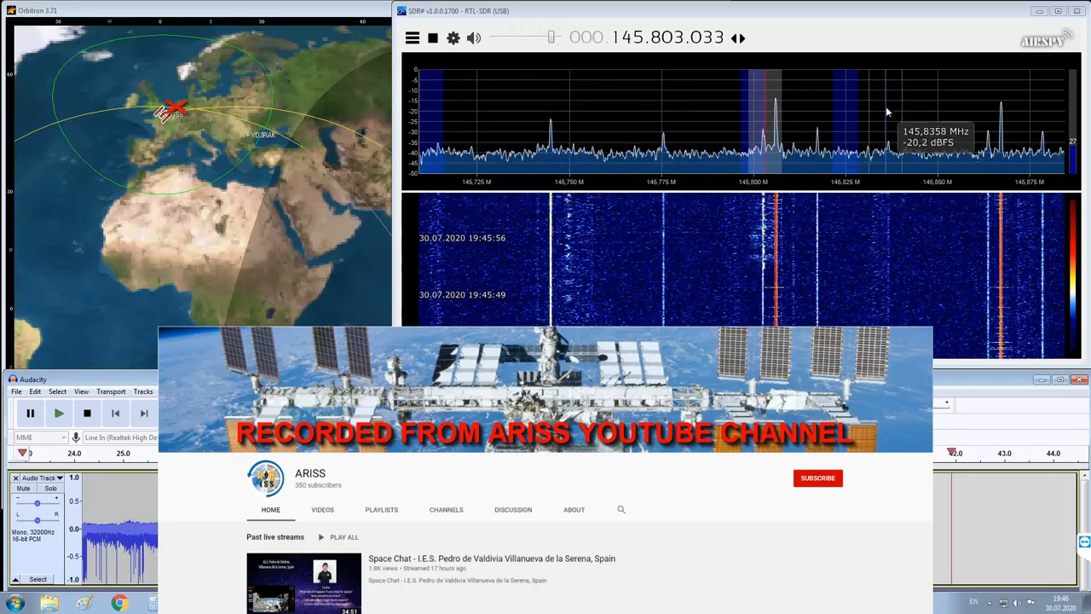
mouse_move(770, 120)
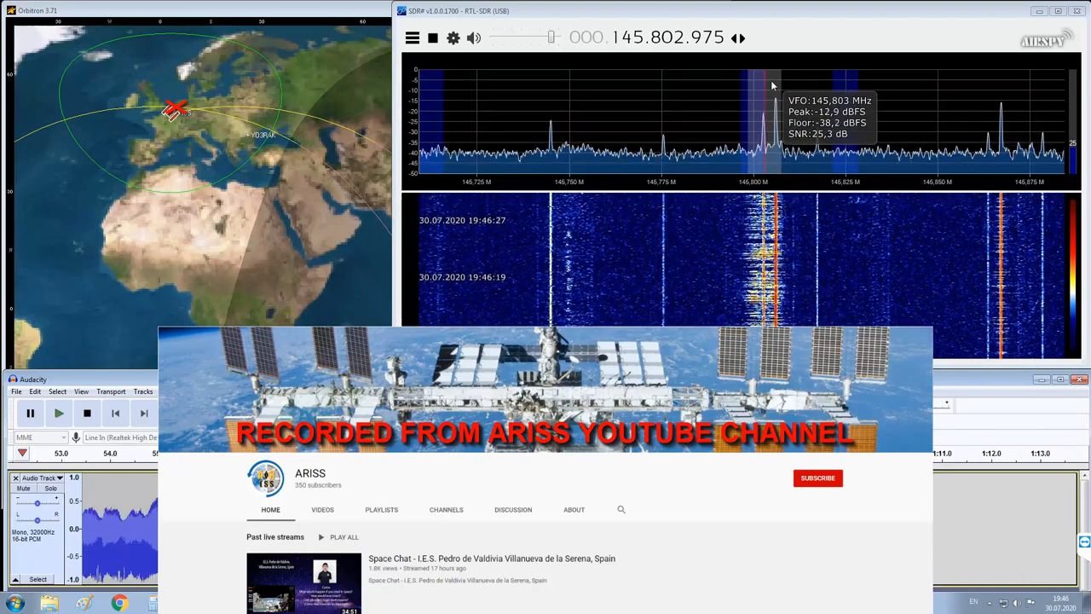
mouse_move(884, 111)
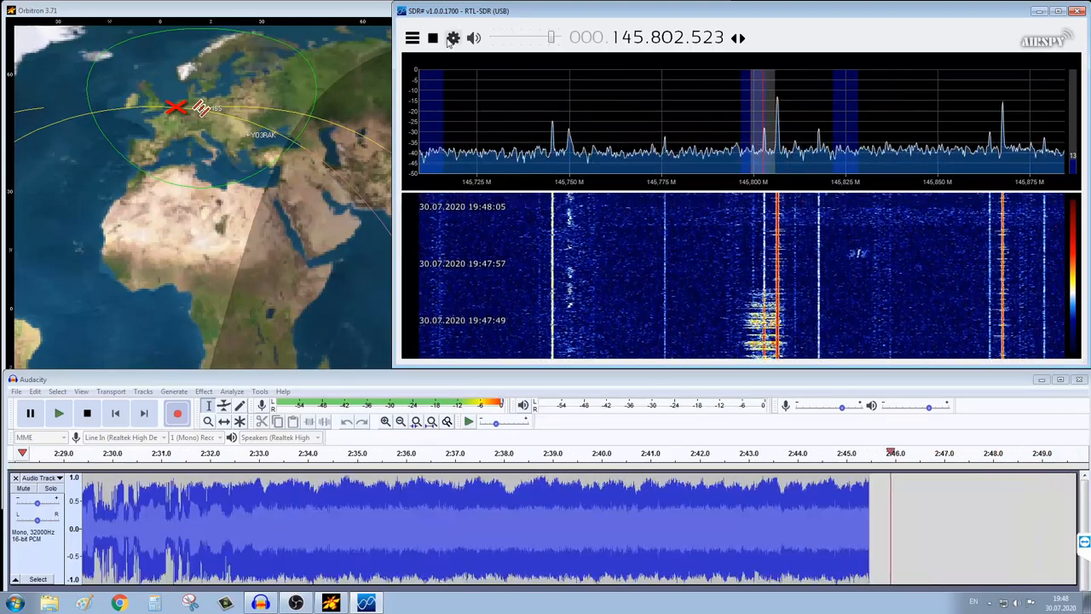
Step: Show the receiver settings and plugin side panel while receiving near 145.802 MHz
click(450, 39)
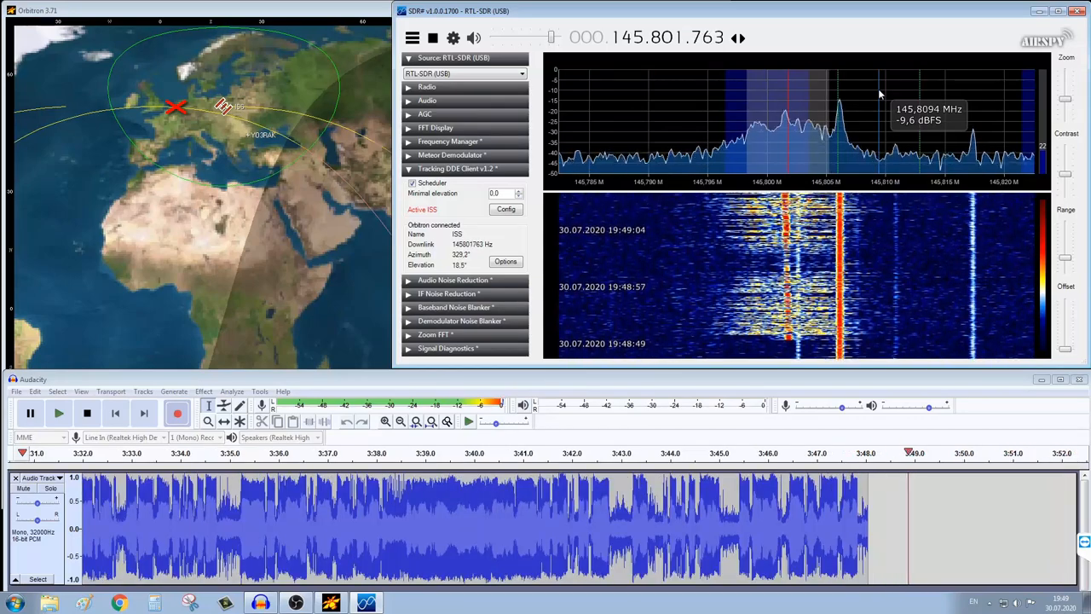
Step: Bring up the RTL-SDR device settings alongside the Orbitron DDE tracking panel
click(450, 41)
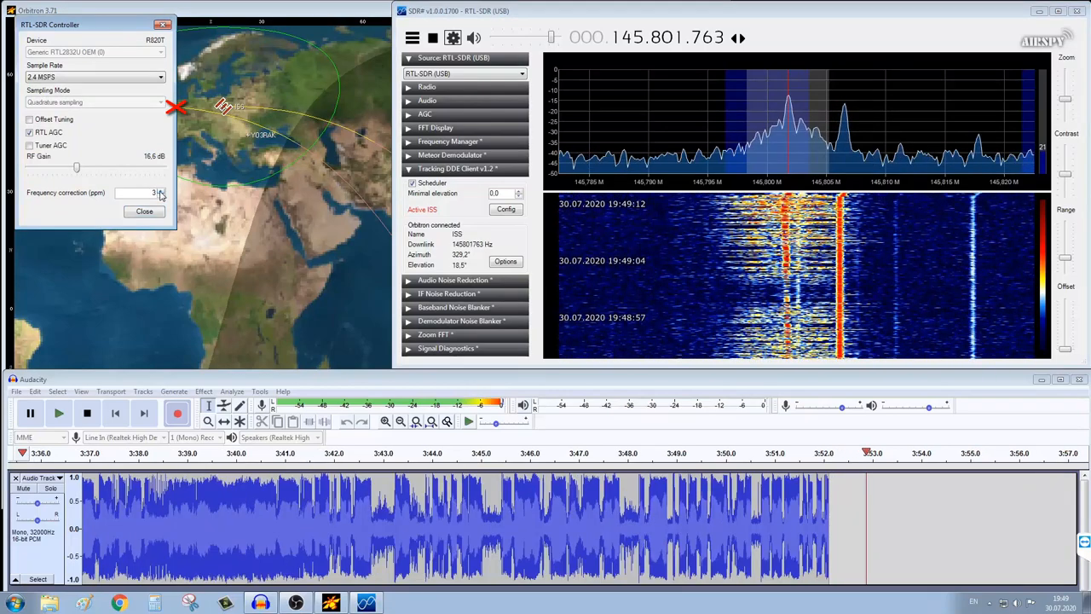
Step: Close the RTL-SDR Controller dialog, letting Doppler tracking hold about 145.8006 MHz
click(144, 212)
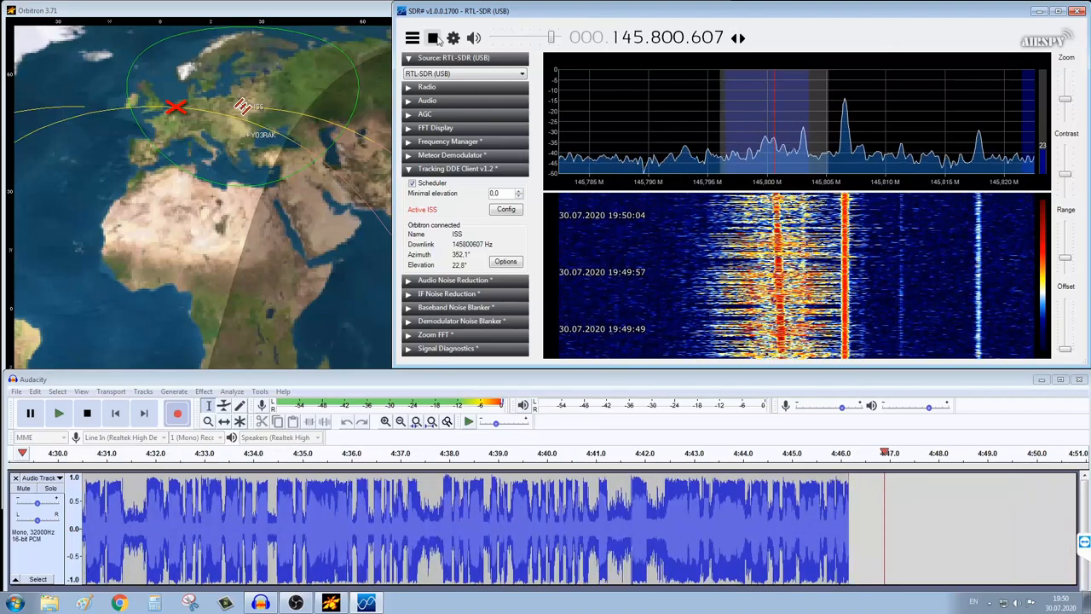
click(450, 39)
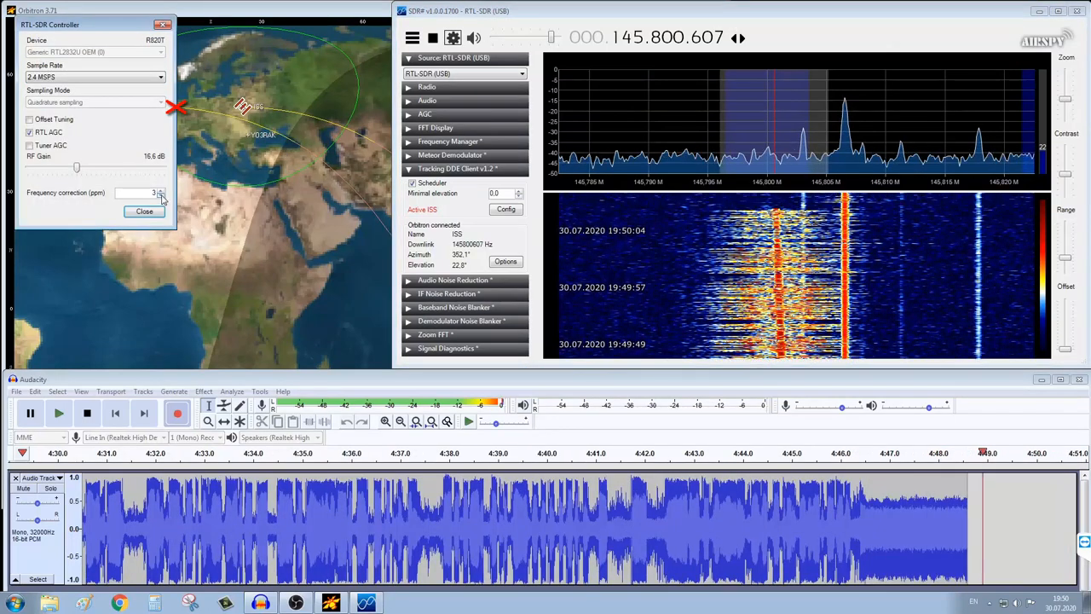
click(143, 211)
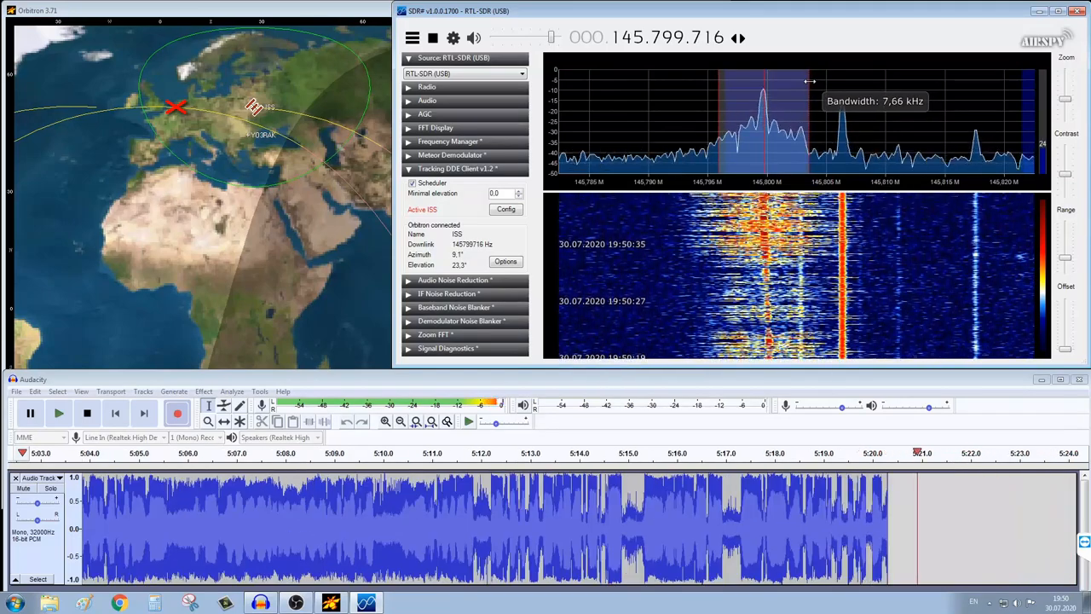
mouse_move(811, 85)
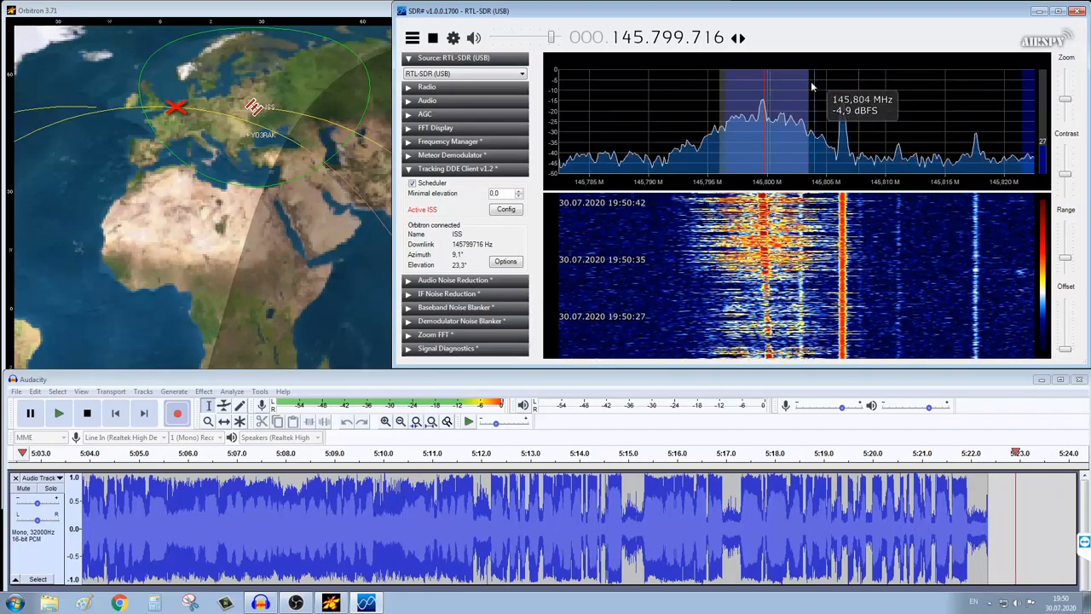